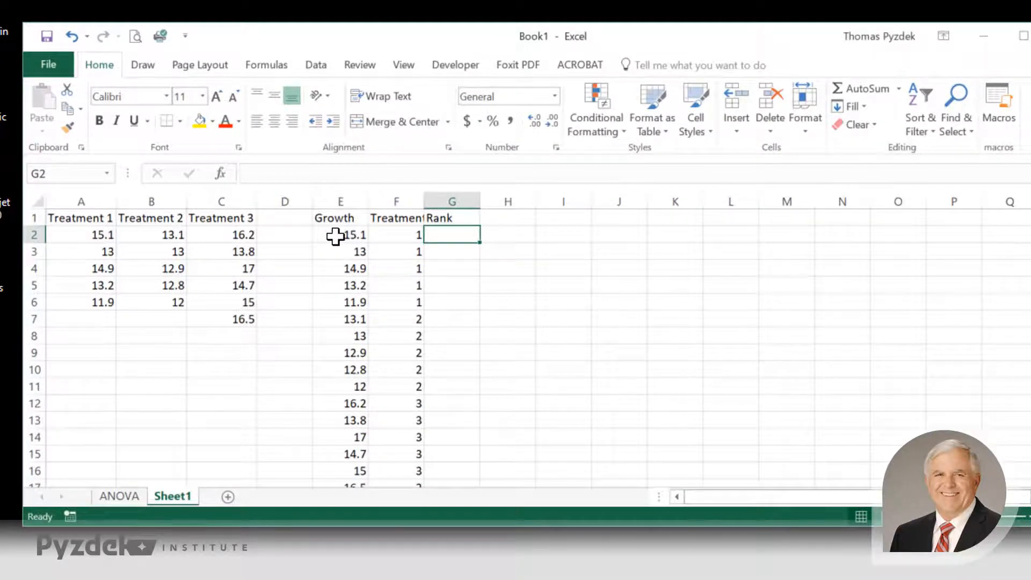
pyautogui.moveTo(397, 234)
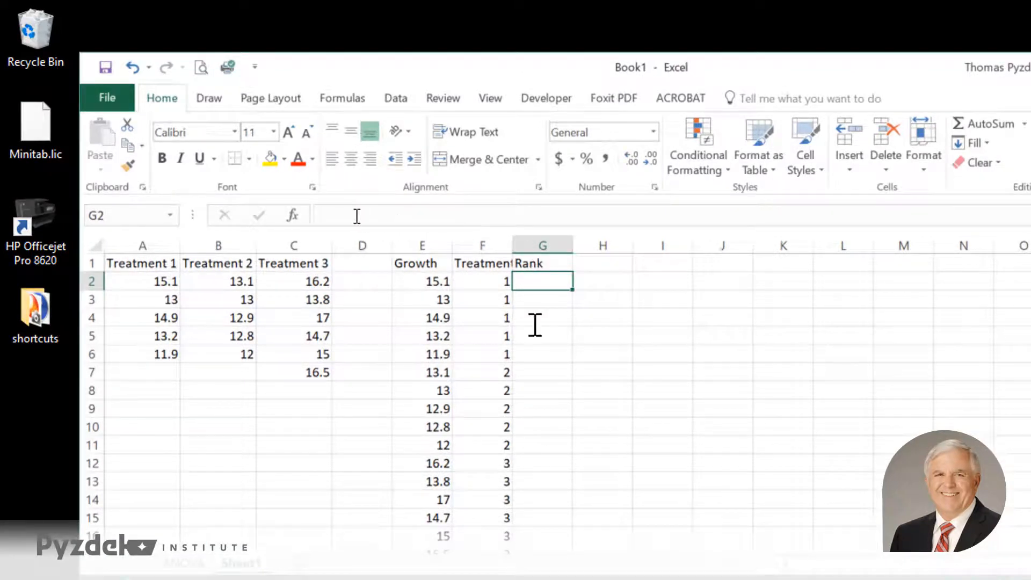
# Start =RANK( in G2 with E2 as the number, and open its Function Arguments form
pyautogui.write('=r')
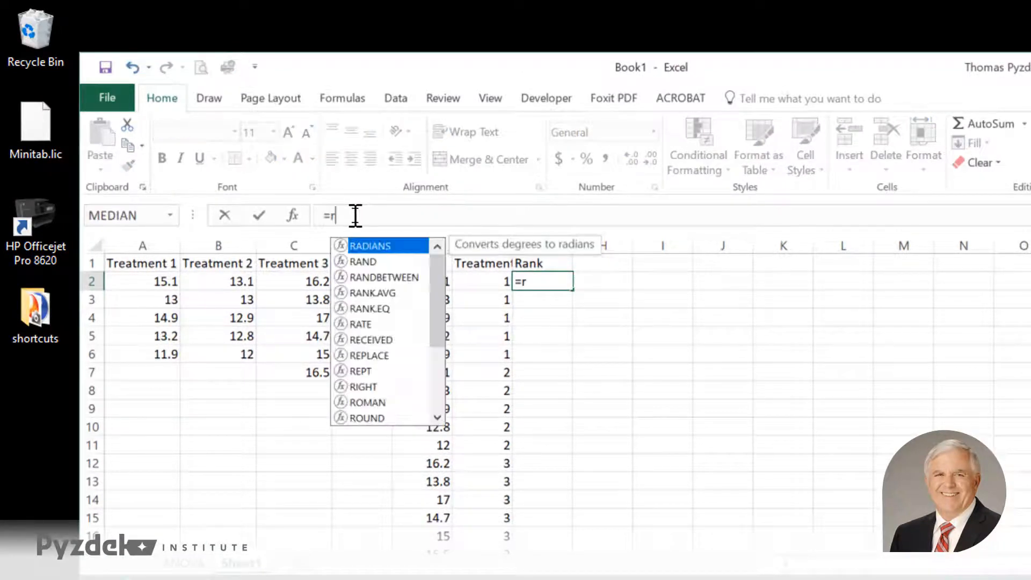
pyautogui.write('ank(')
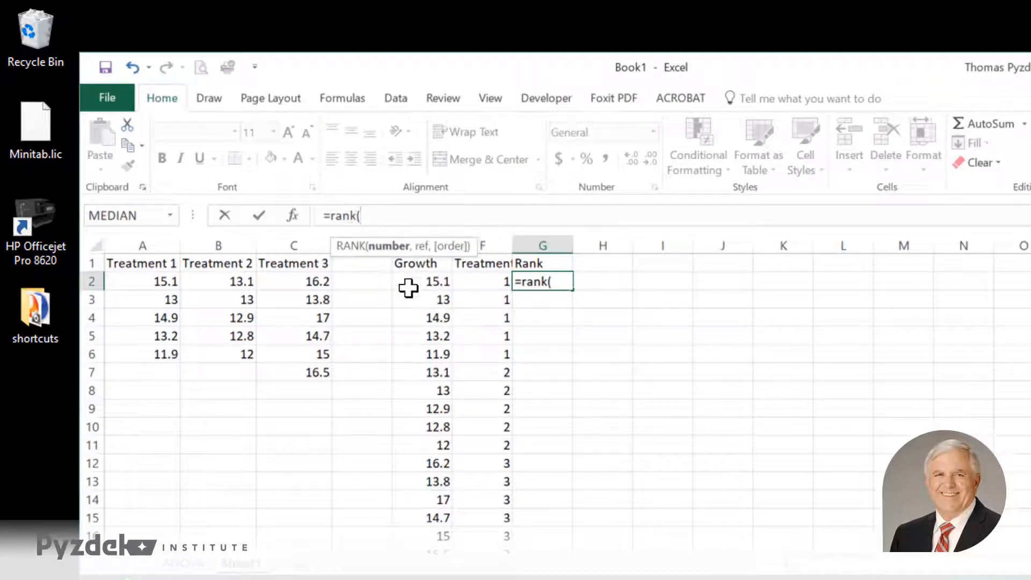
pyautogui.click(422, 282)
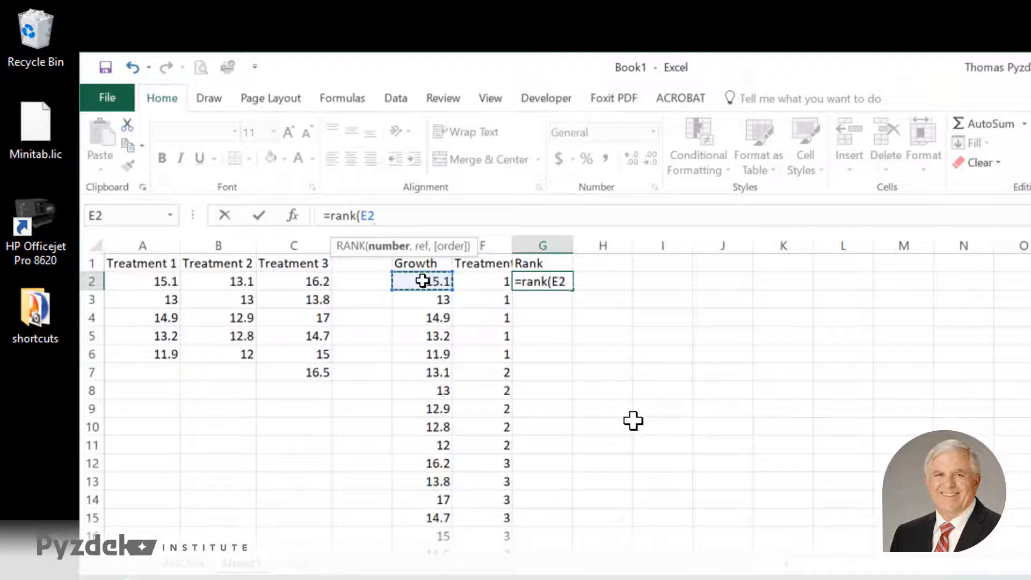
pyautogui.moveTo(408, 286)
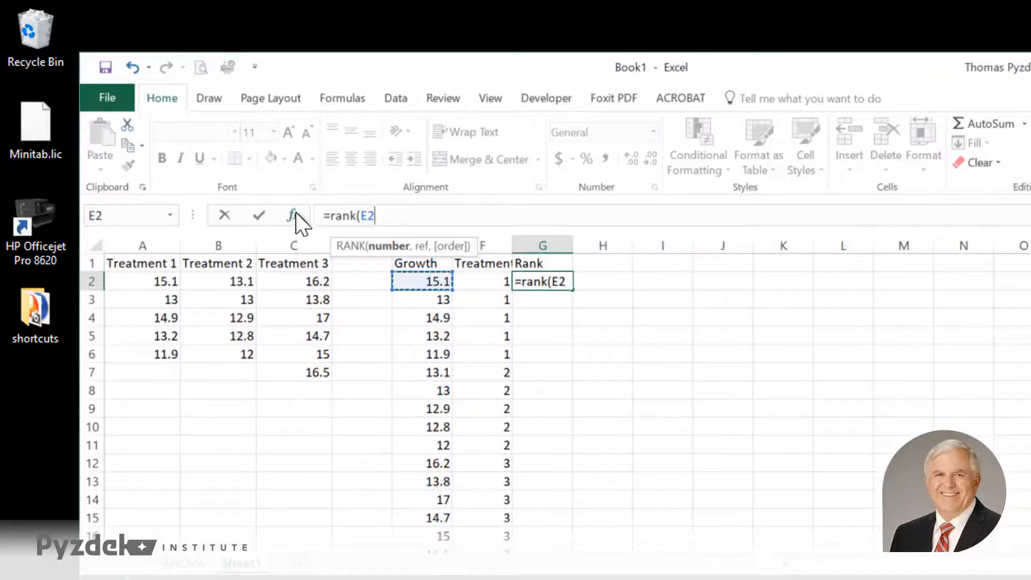
pyautogui.click(293, 215)
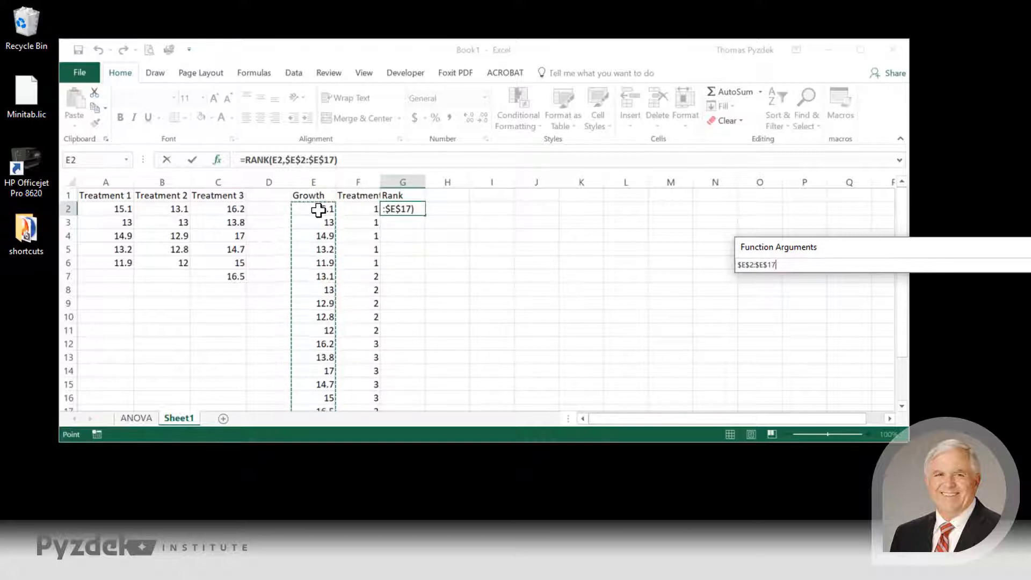
pyautogui.moveTo(320, 206)
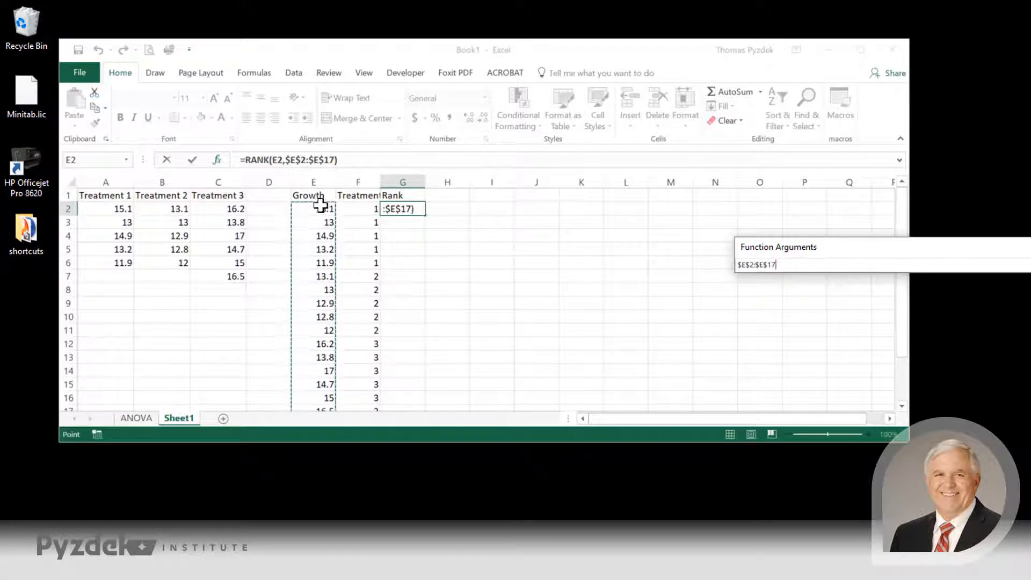
pyautogui.moveTo(340, 197)
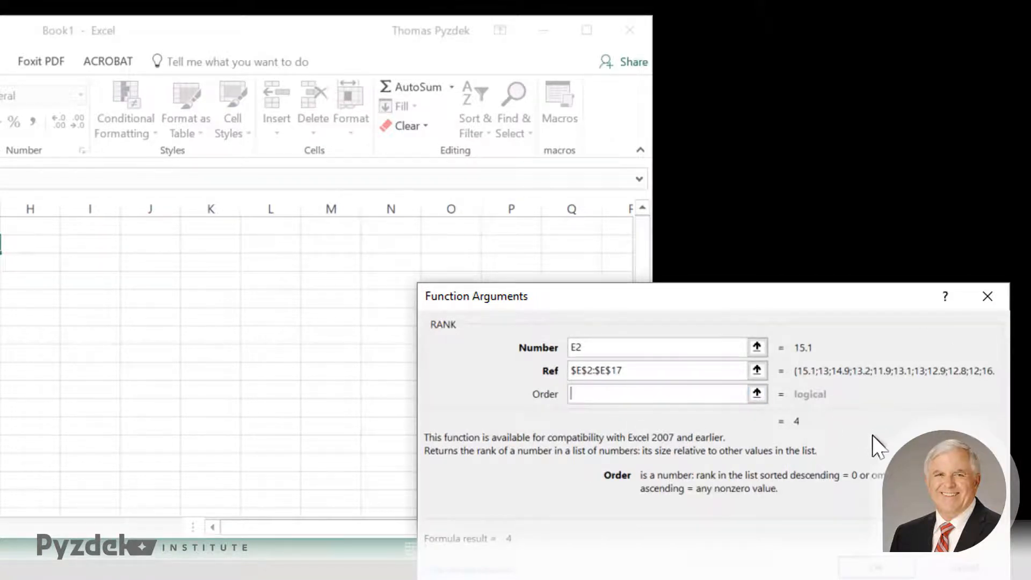
pyautogui.moveTo(887, 411)
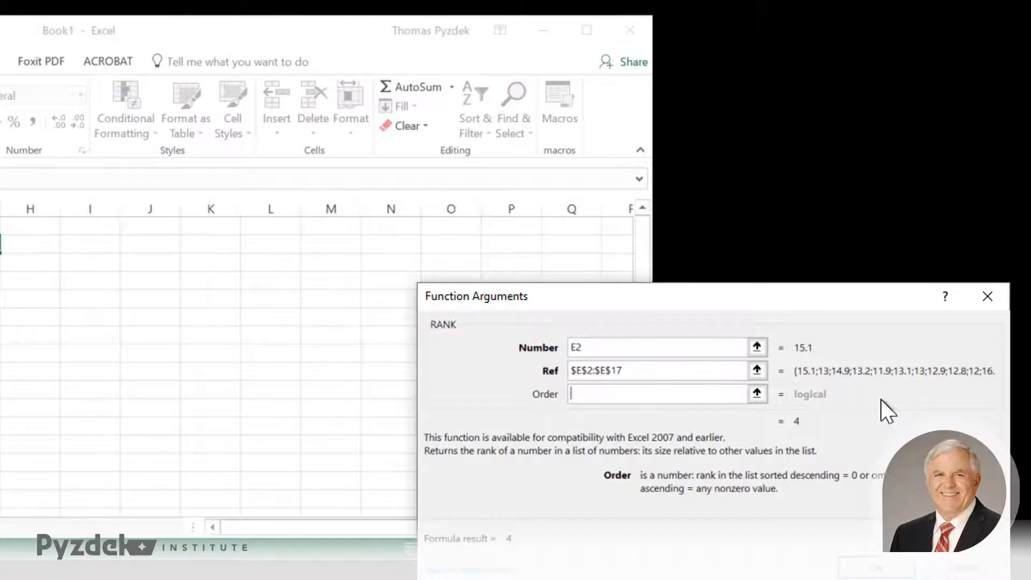
pyautogui.moveTo(657, 516)
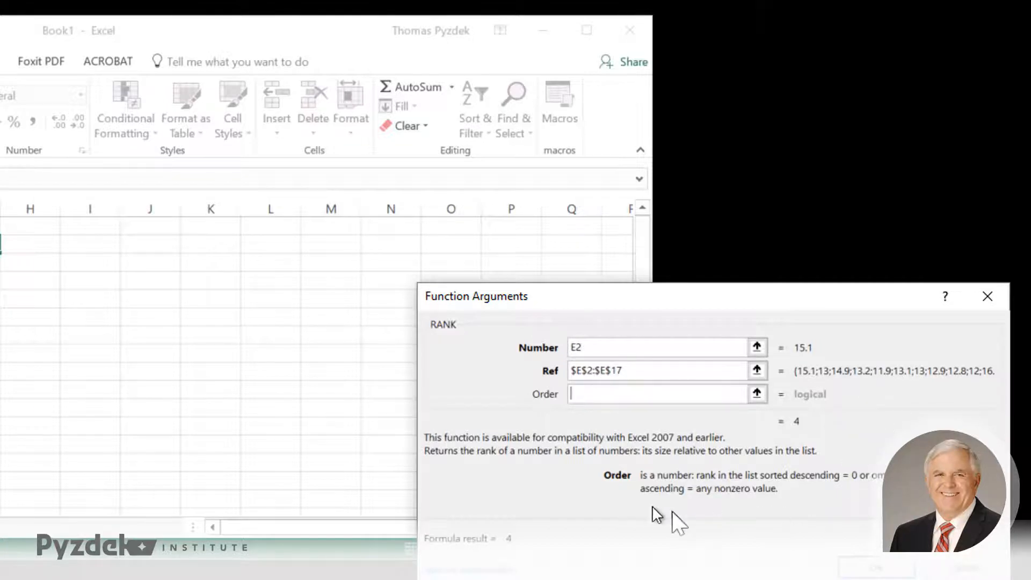
# Enter 1 as the RANK order so Growth values rank ascending
pyautogui.write('17,1)')
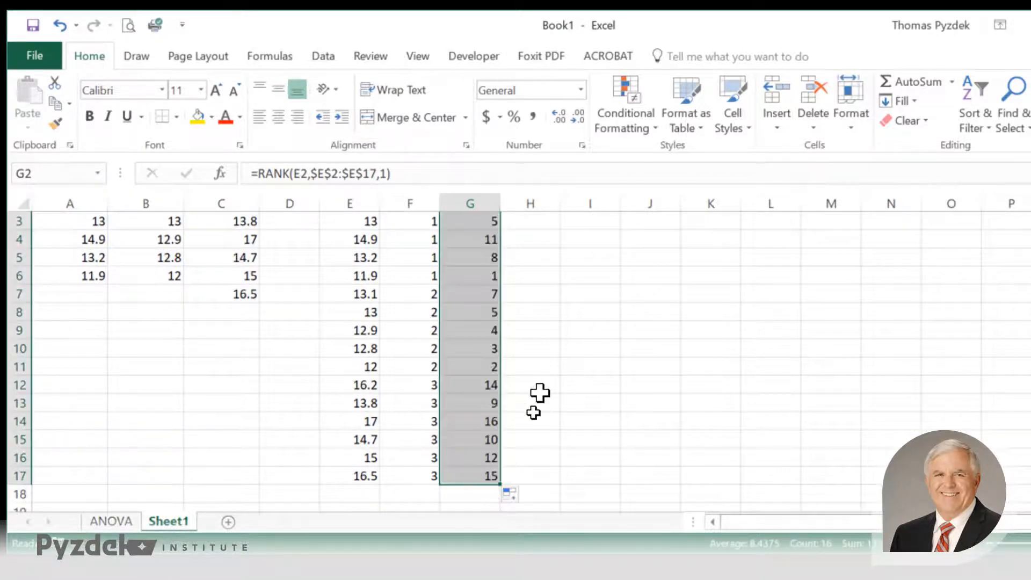
# Review the Rank column G2:G17, selecting the Treatment 2 ranks starting at G7
pyautogui.scroll(3)
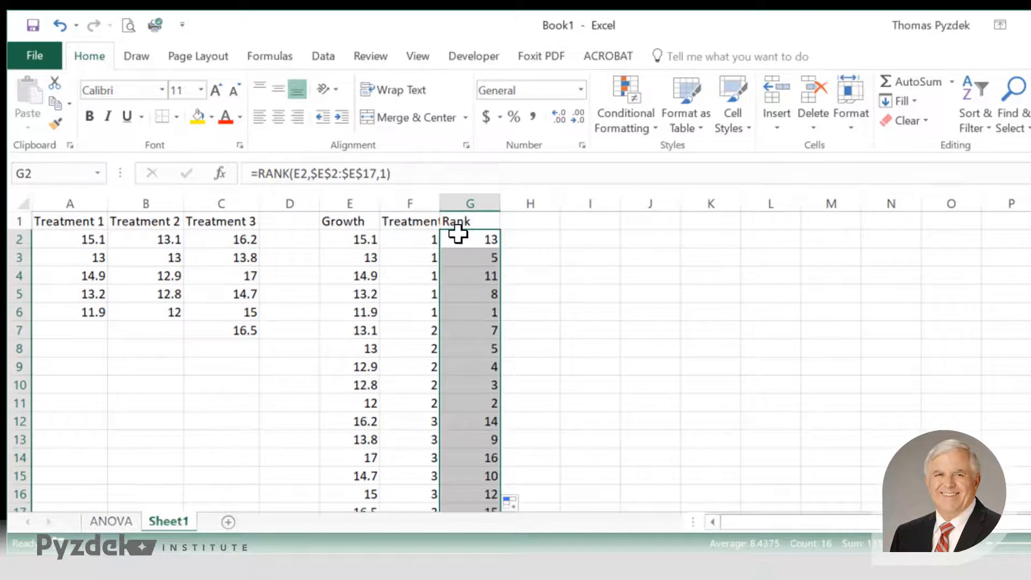
pyautogui.moveTo(450, 304)
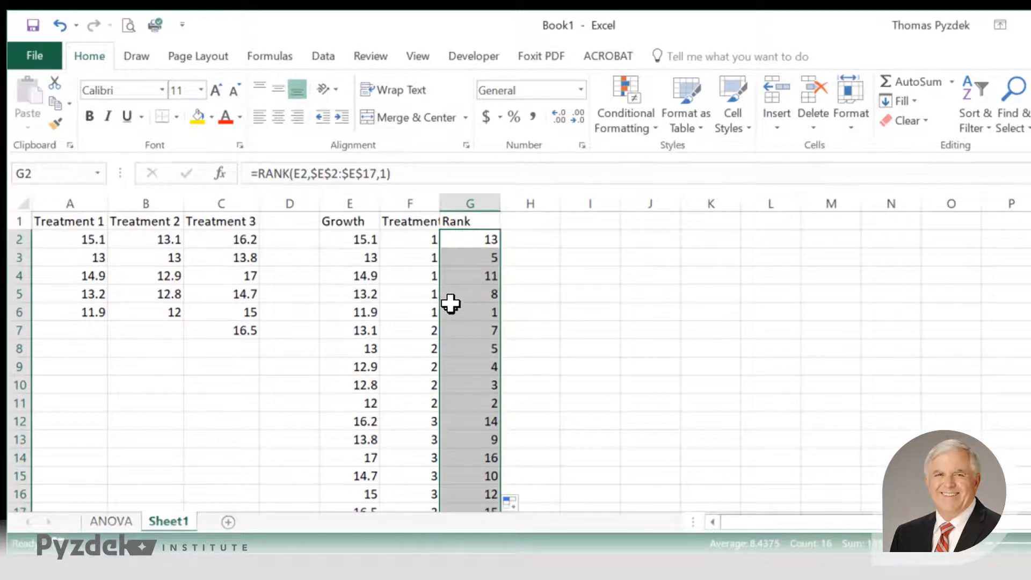
pyautogui.moveTo(404, 237)
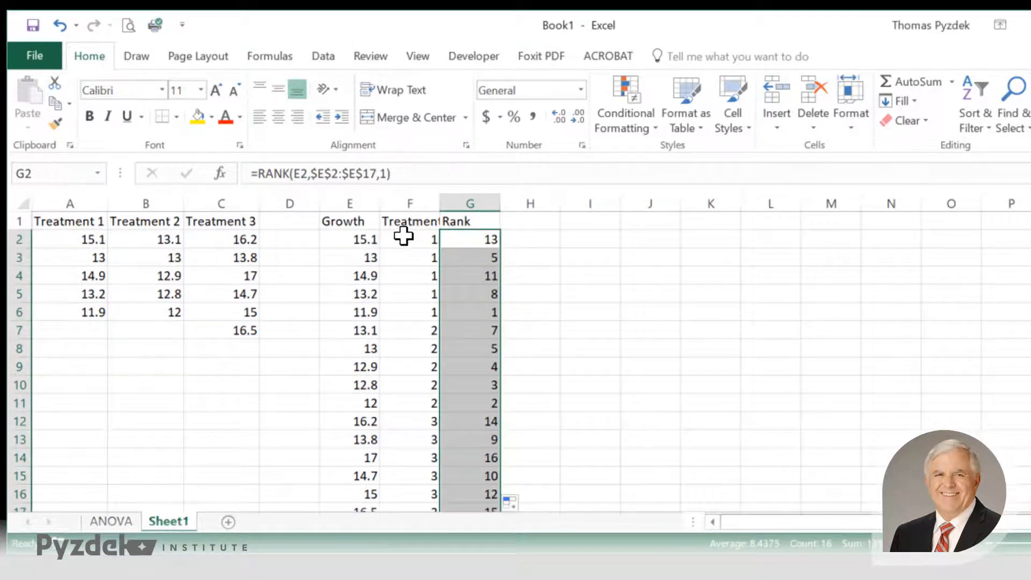
pyautogui.moveTo(433, 353)
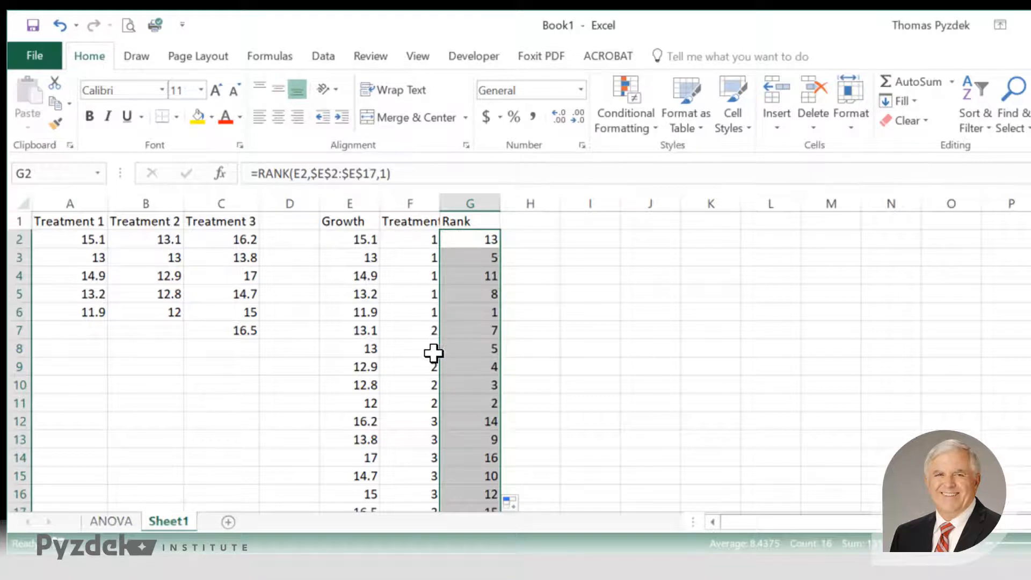
pyautogui.moveTo(462, 339)
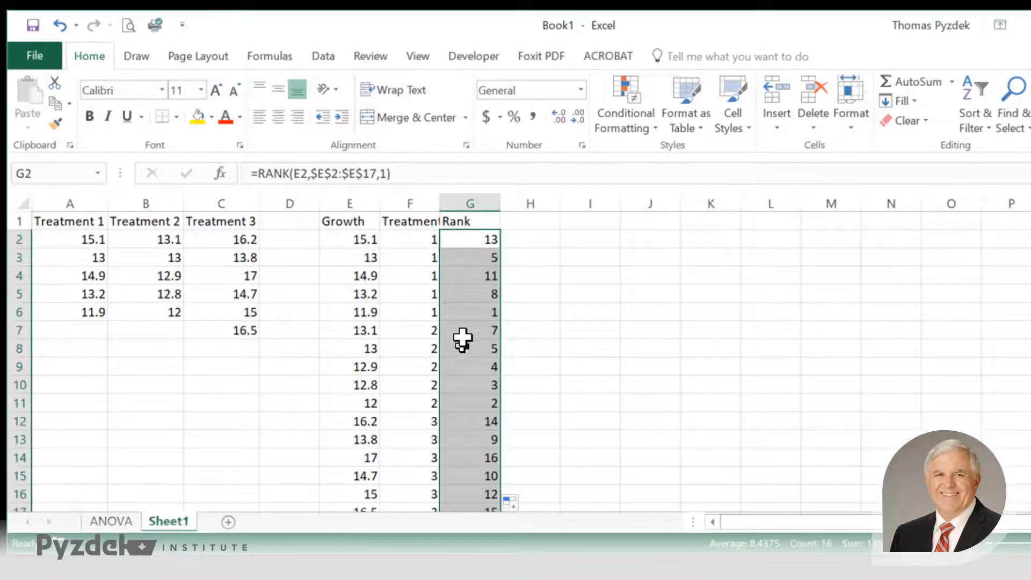
pyautogui.click(470, 329)
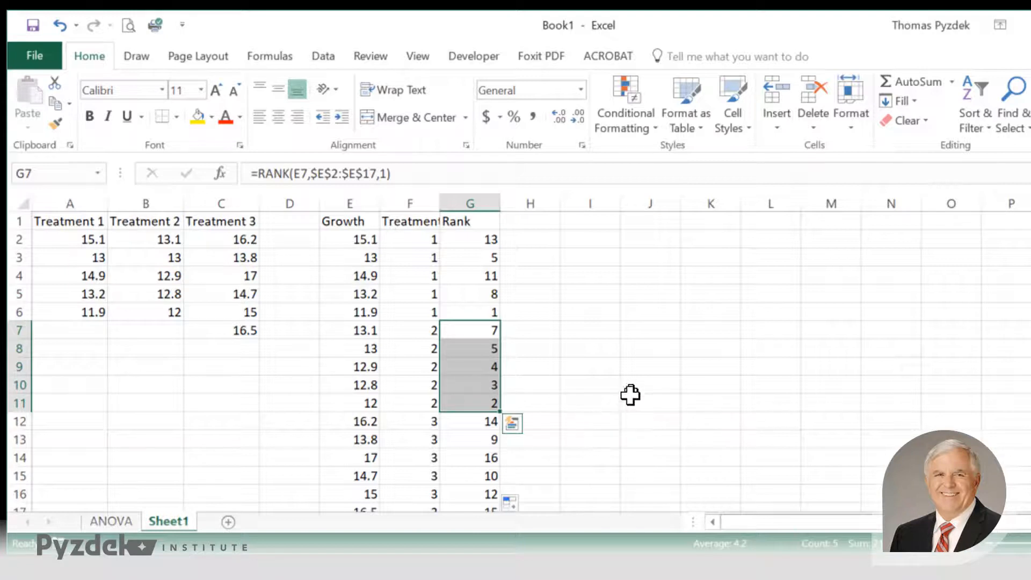
pyautogui.moveTo(687, 346)
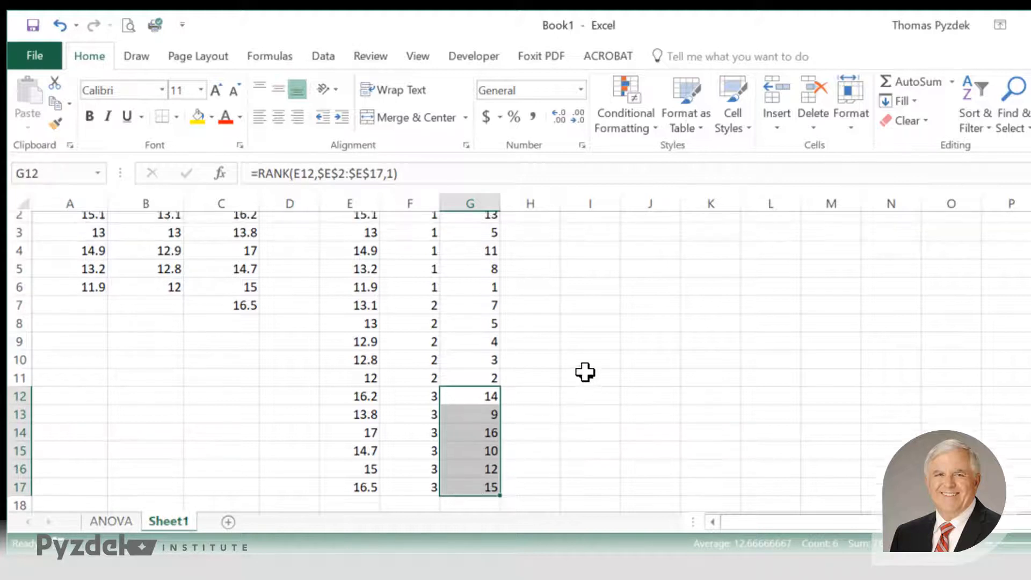
pyautogui.scroll(3)
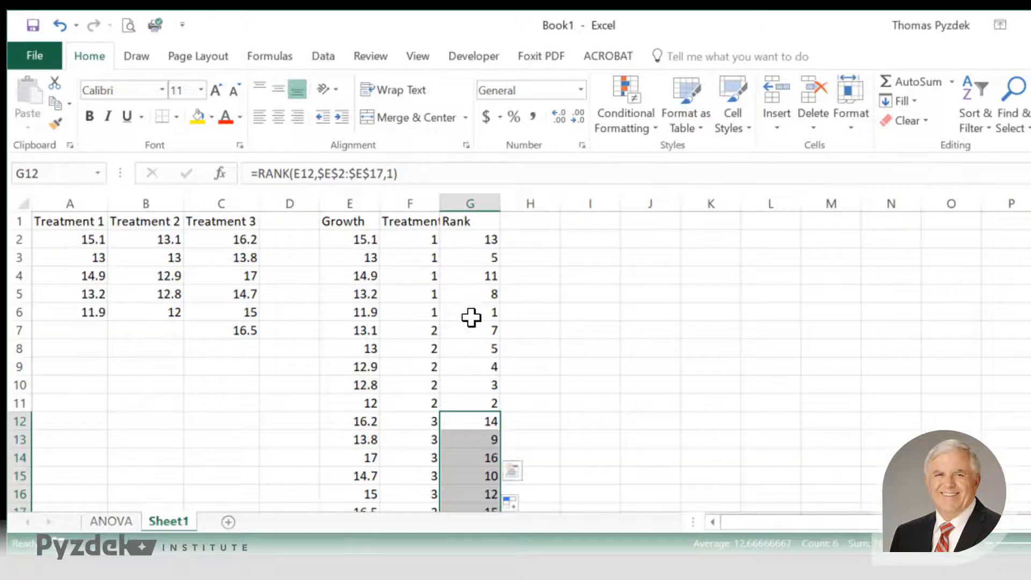
pyautogui.click(349, 239)
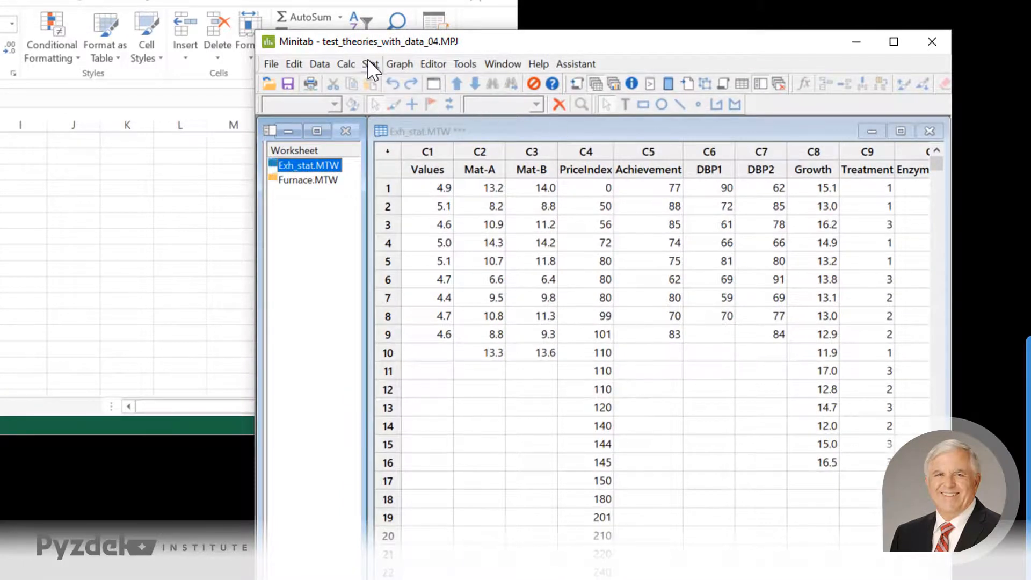
# Run Stat > Nonparametrics > Kruskal-Wallis with Growth as response and Treatment as factor
pyautogui.click(371, 64)
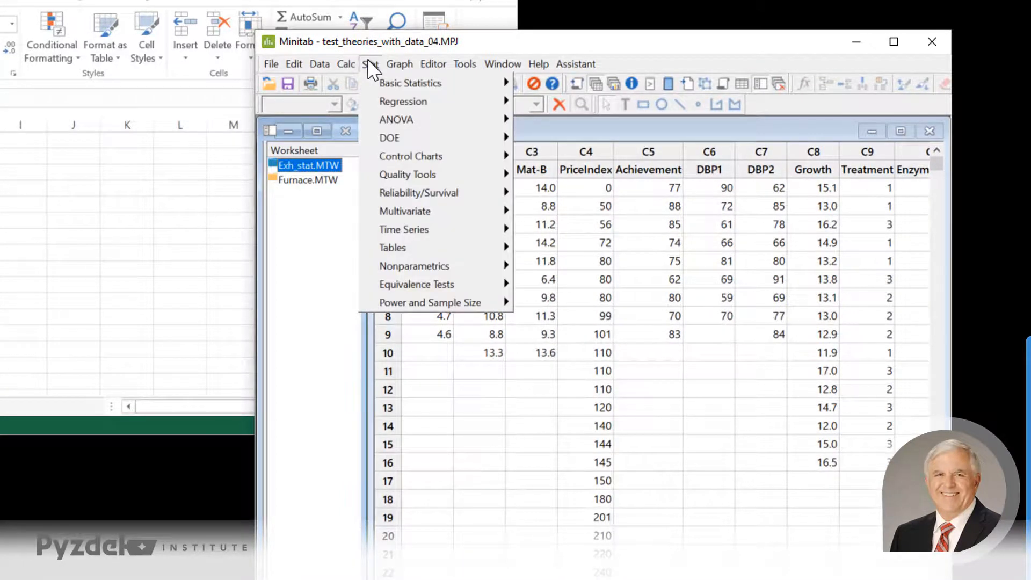
pyautogui.moveTo(396, 92)
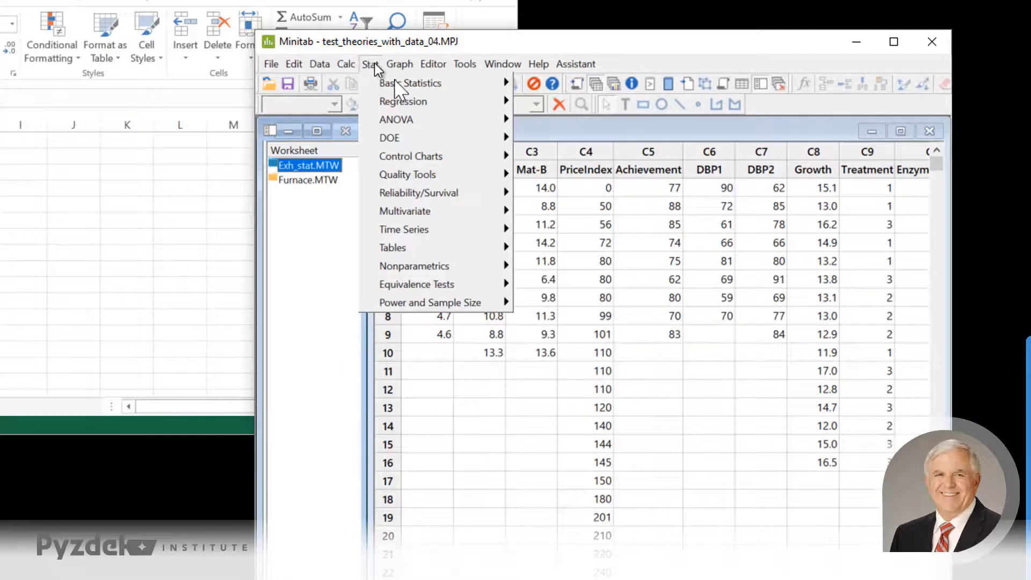
pyautogui.moveTo(407, 247)
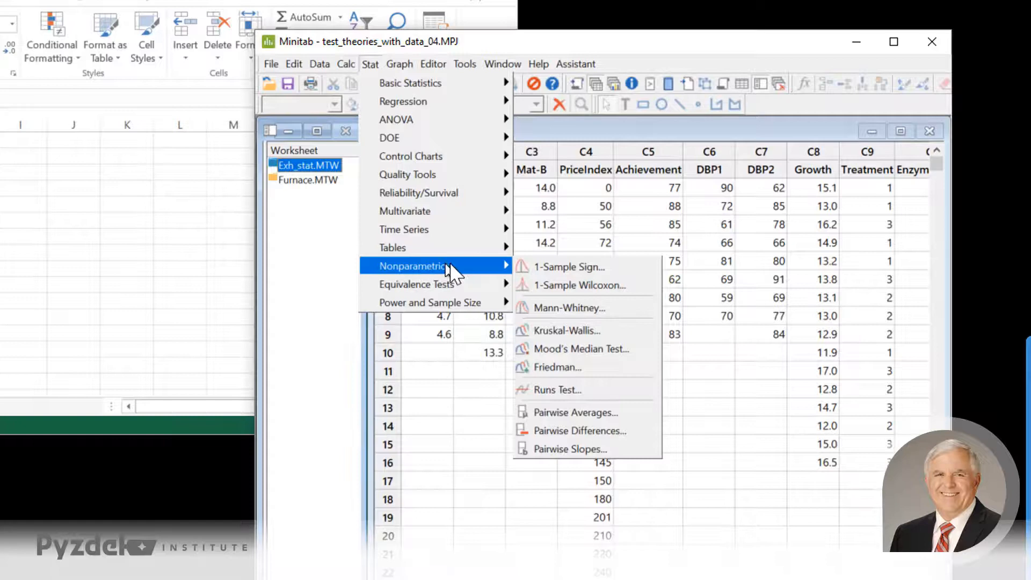
pyautogui.moveTo(566, 330)
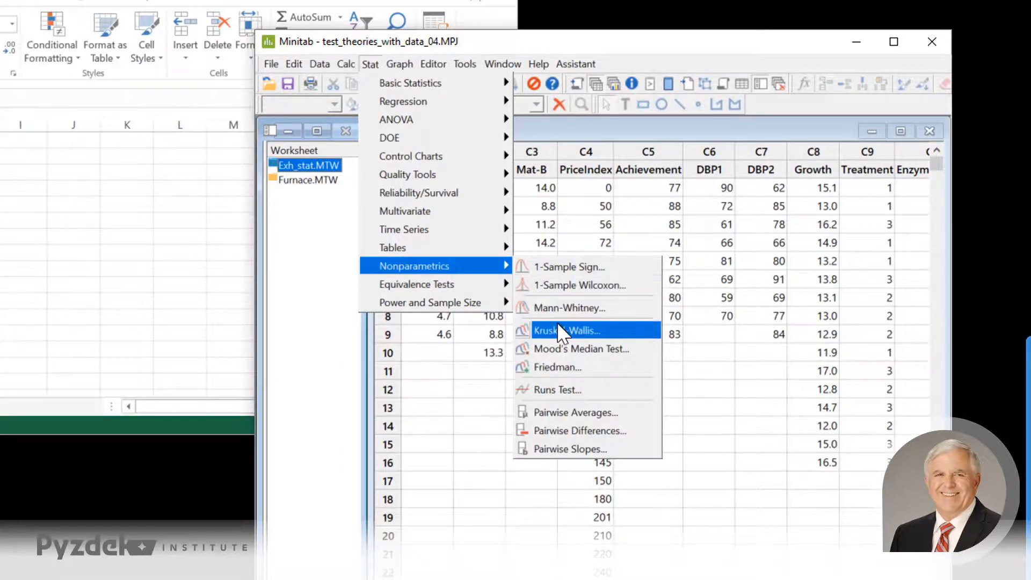
pyautogui.click(568, 330)
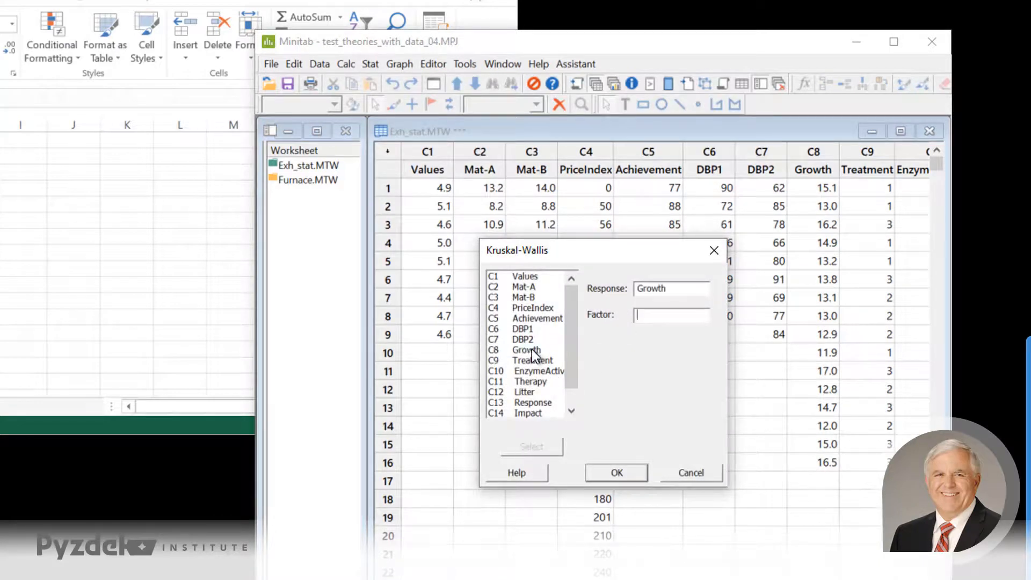
pyautogui.click(533, 360)
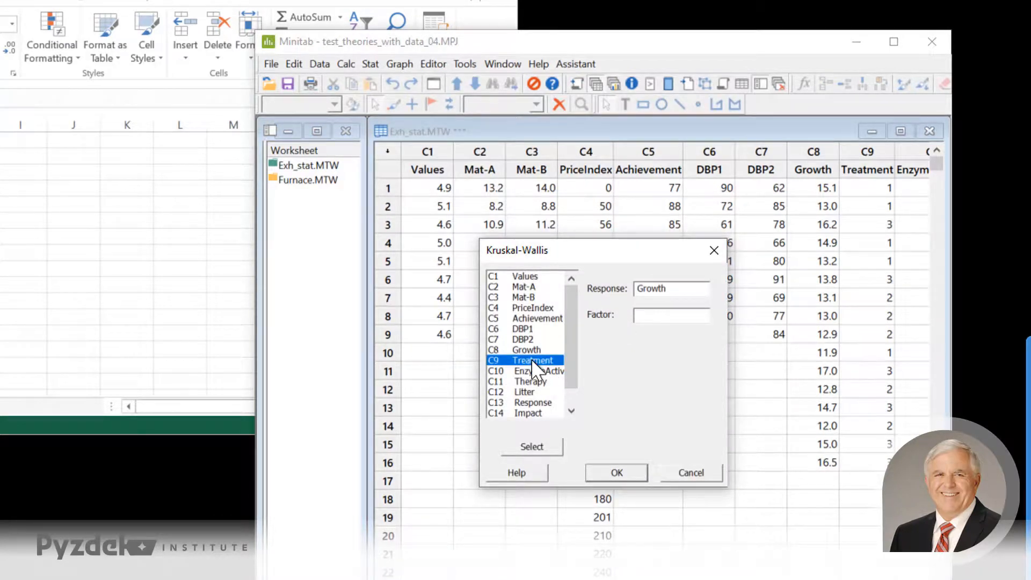
pyautogui.click(531, 446)
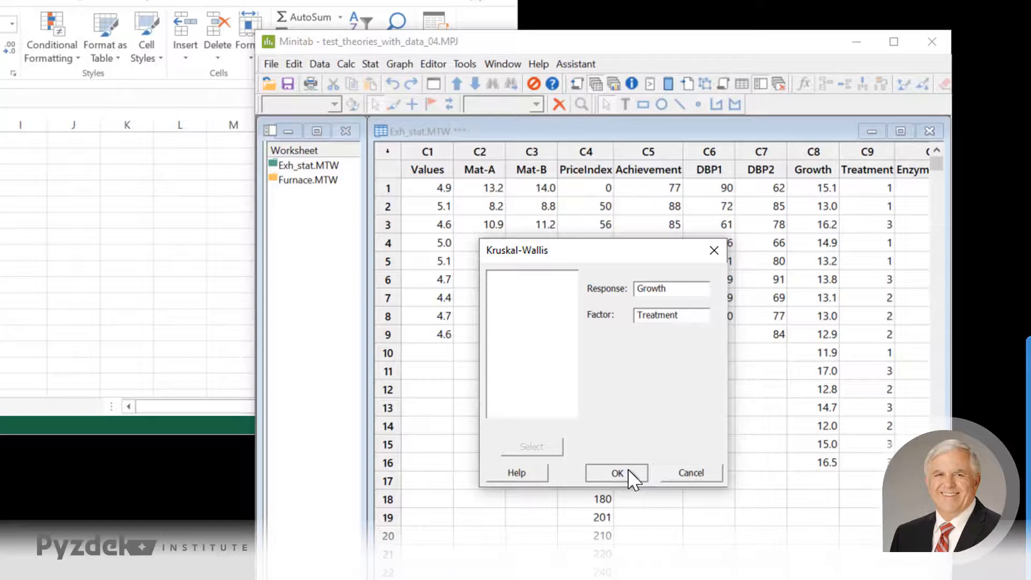
pyautogui.click(616, 472)
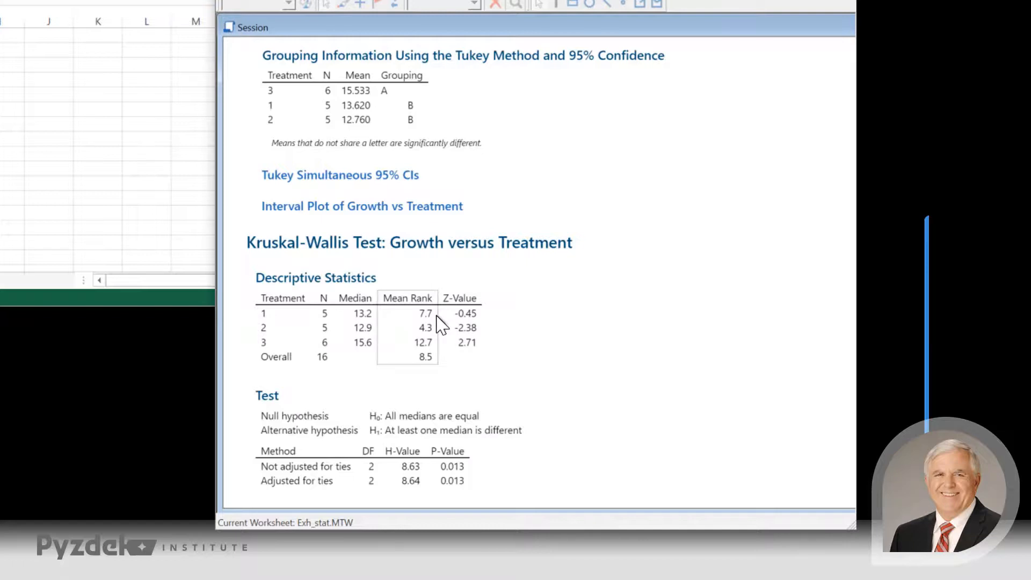
pyautogui.moveTo(436, 339)
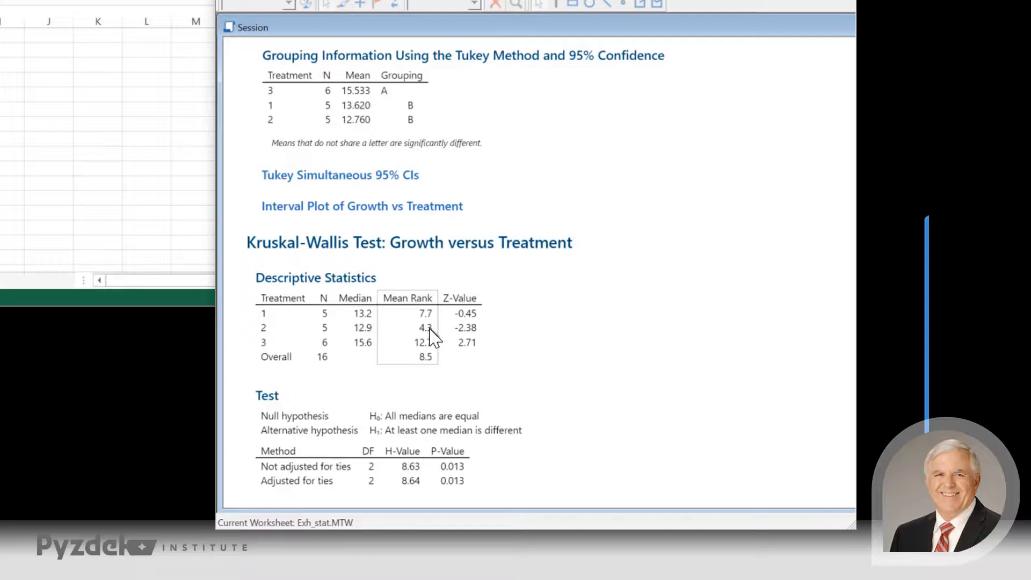
pyautogui.moveTo(434, 355)
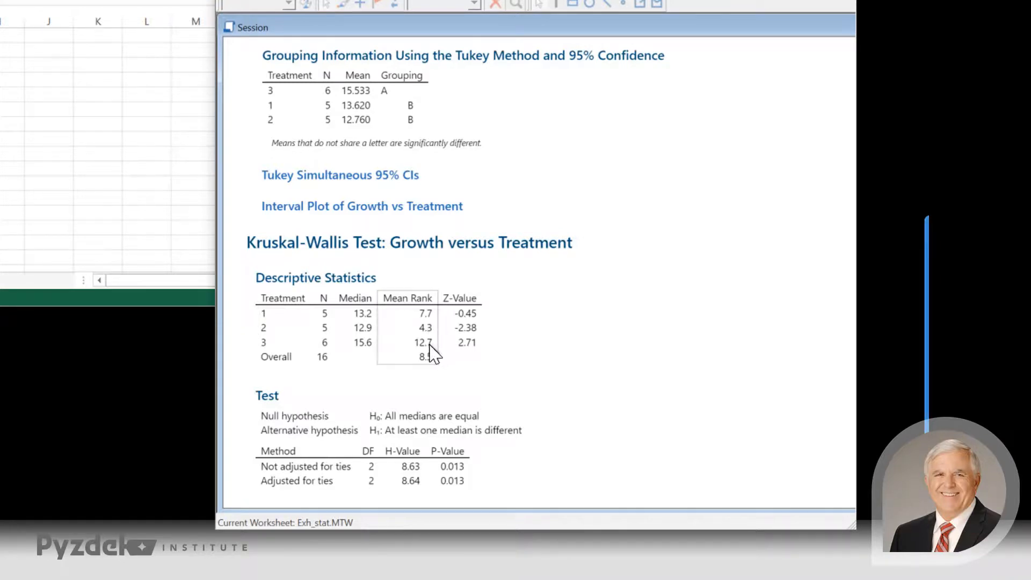
pyautogui.moveTo(437, 352)
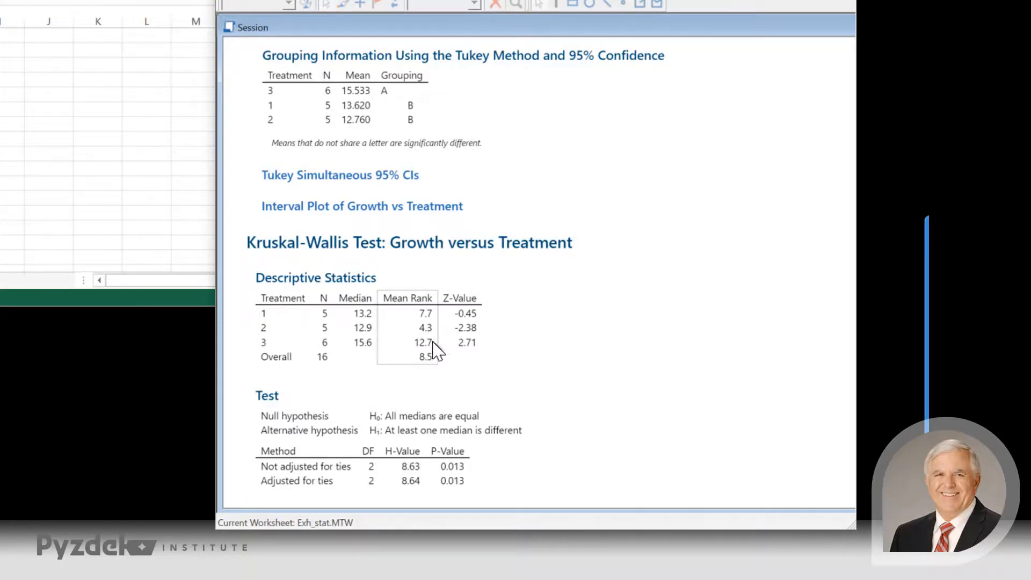
pyautogui.moveTo(431, 354)
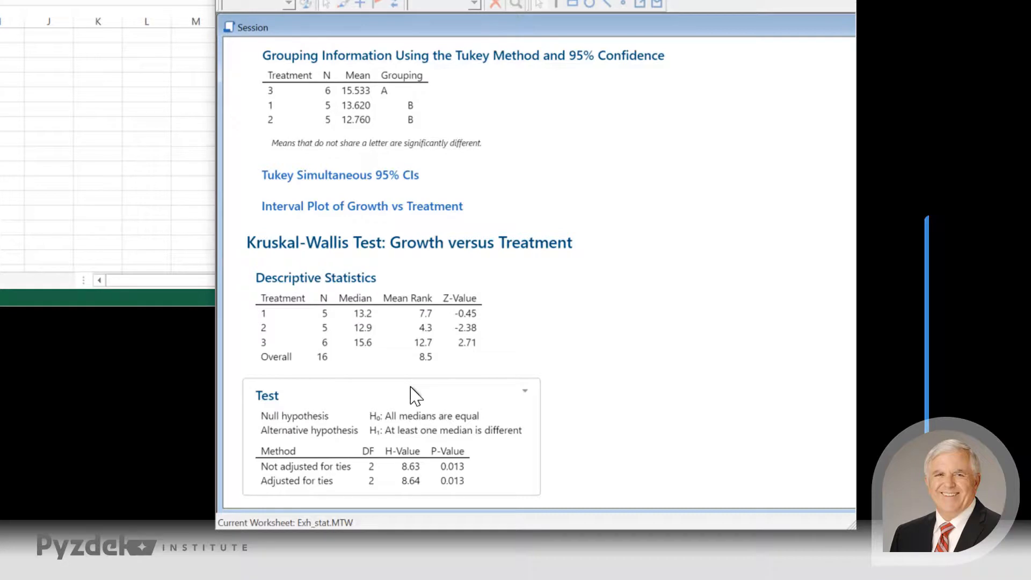
pyautogui.moveTo(417, 403)
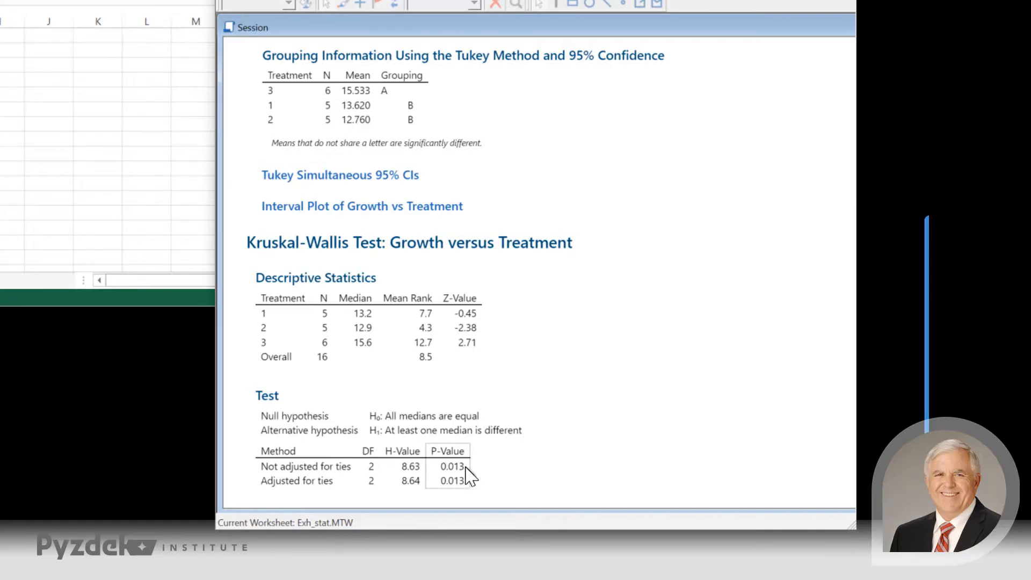
pyautogui.moveTo(466, 483)
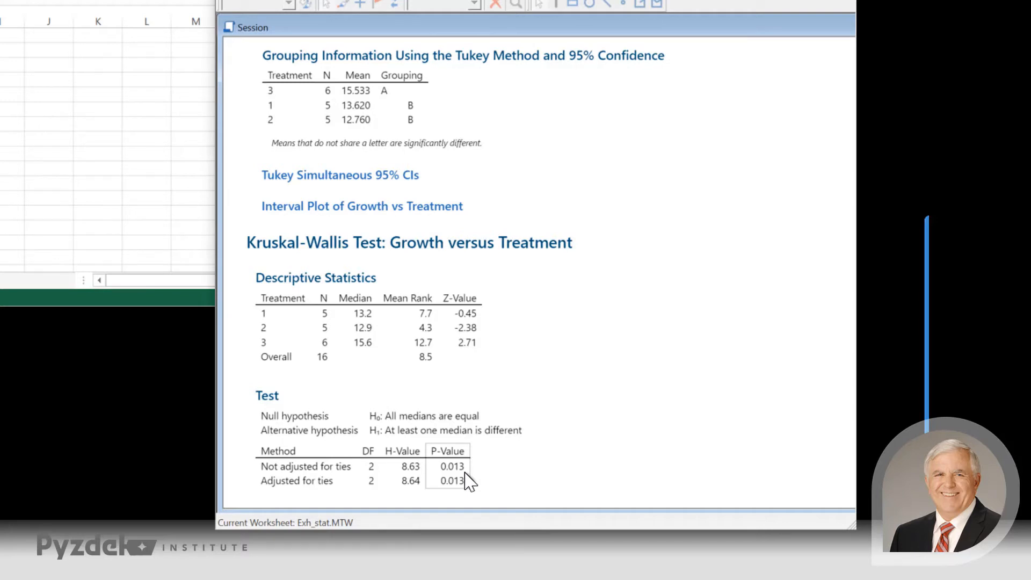
pyautogui.moveTo(468, 477)
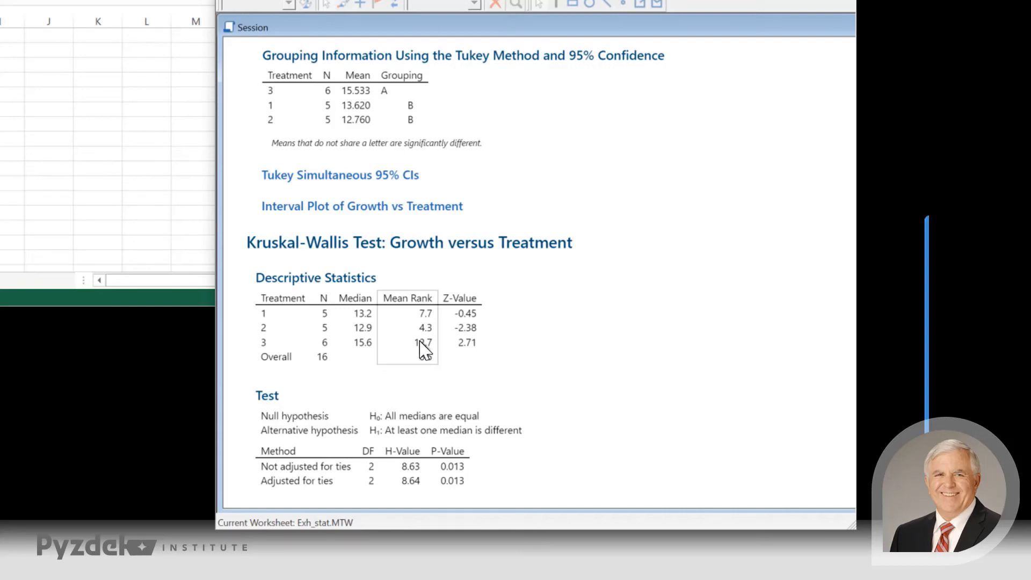
pyautogui.moveTo(426, 345)
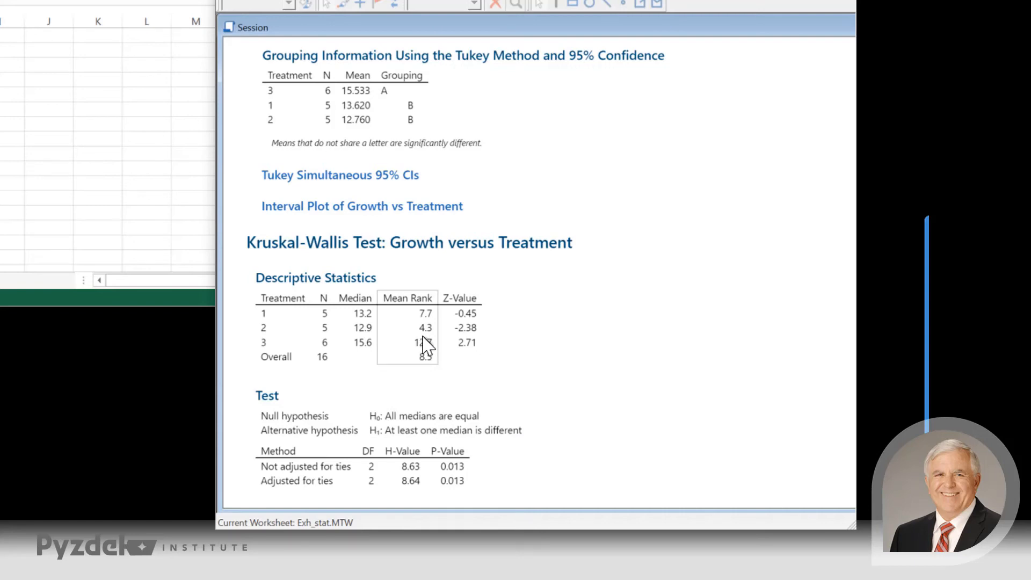